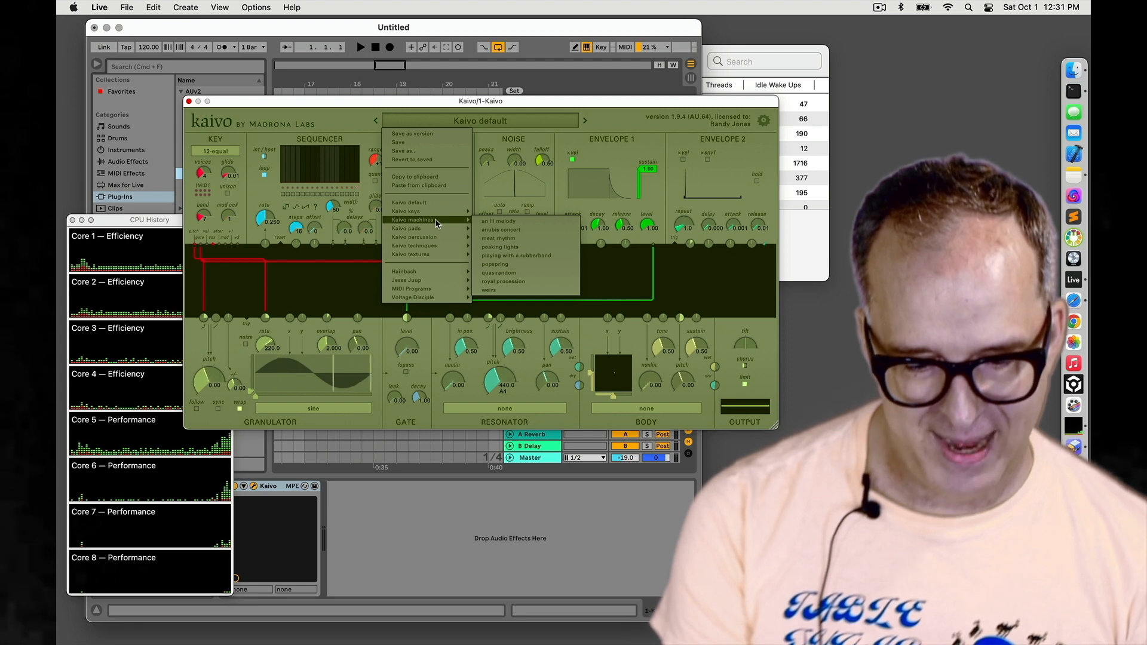
- Load the 'peaking lights' preset from Kaivo machines into Kaivo
left_click(503, 247)
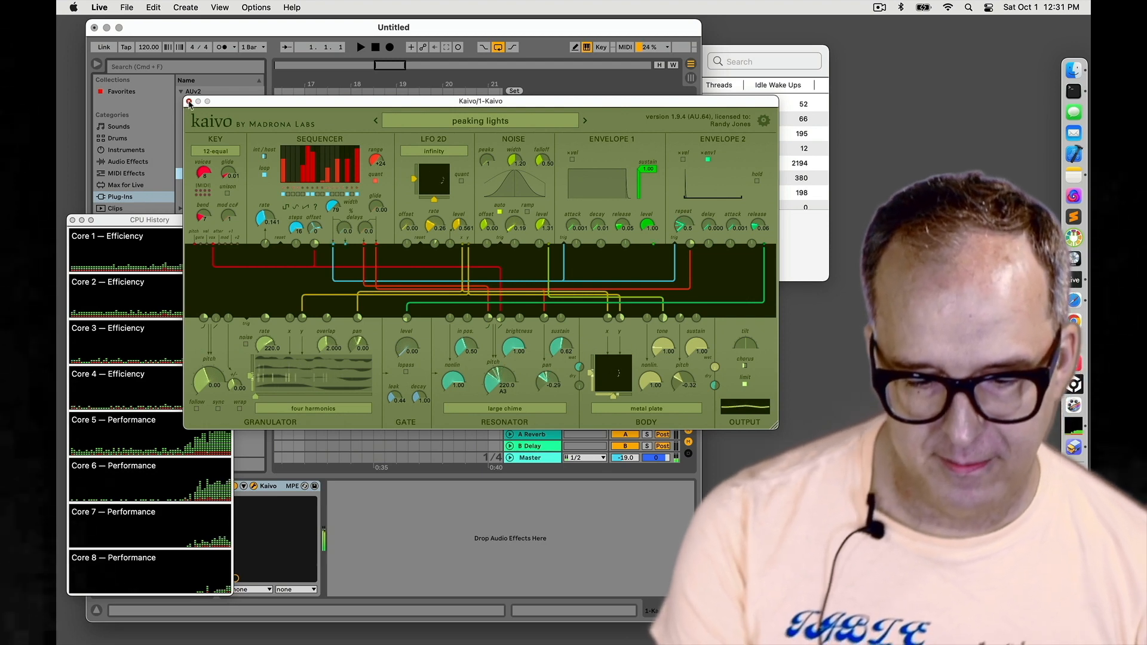
- Close the Kaivo plugin window to get back to the track view
left_click(188, 101)
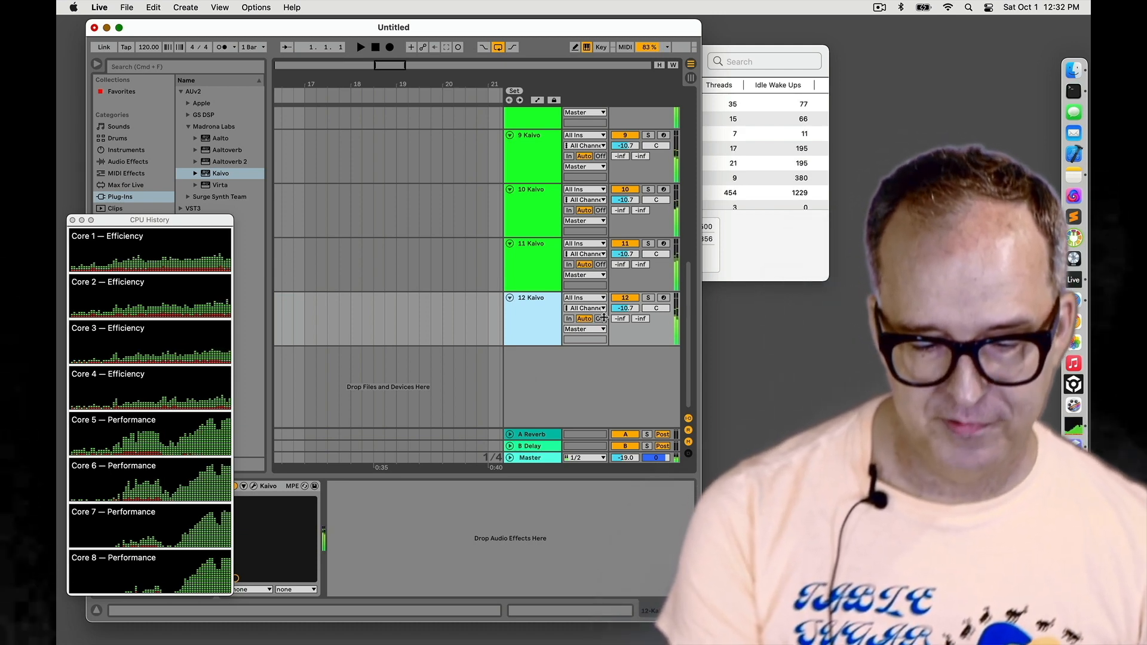
scroll("up", 3)
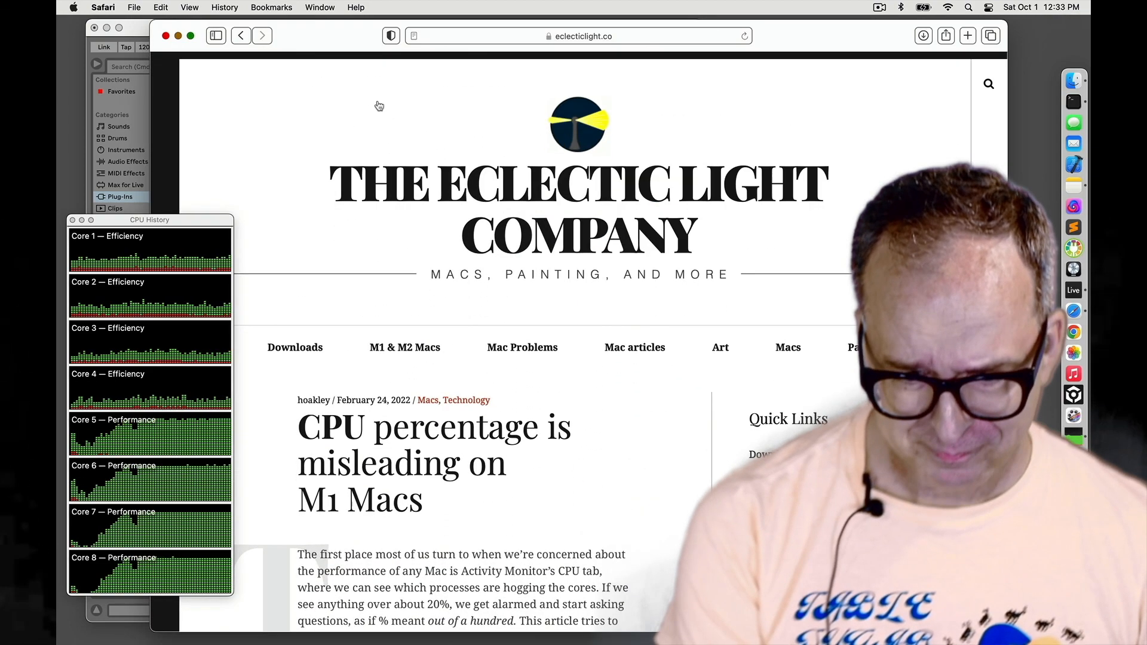
mouse_move(655, 70)
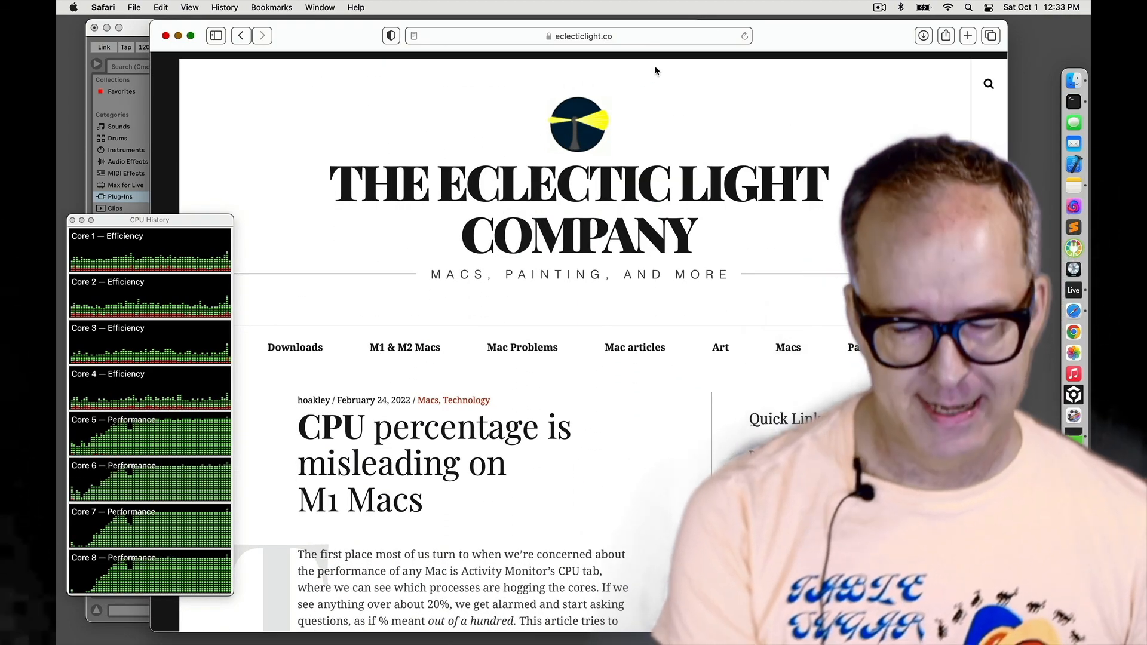
- Scroll through the Eclectic Light article on misleading M1 CPU percentages
scroll("down", 3)
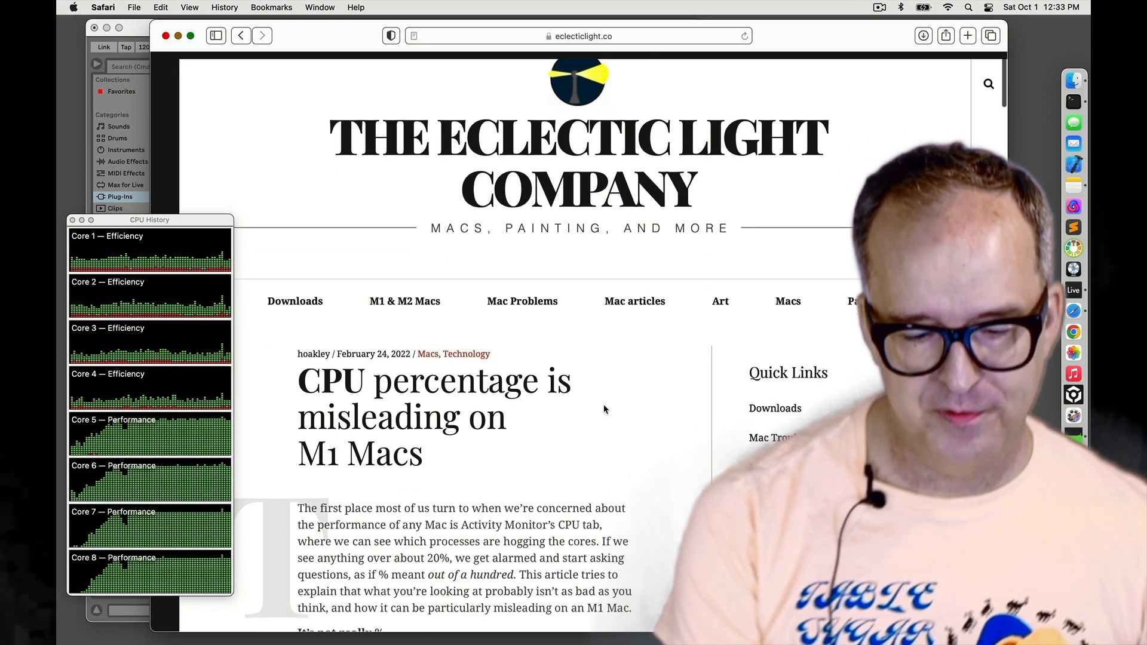
scroll("down", 3)
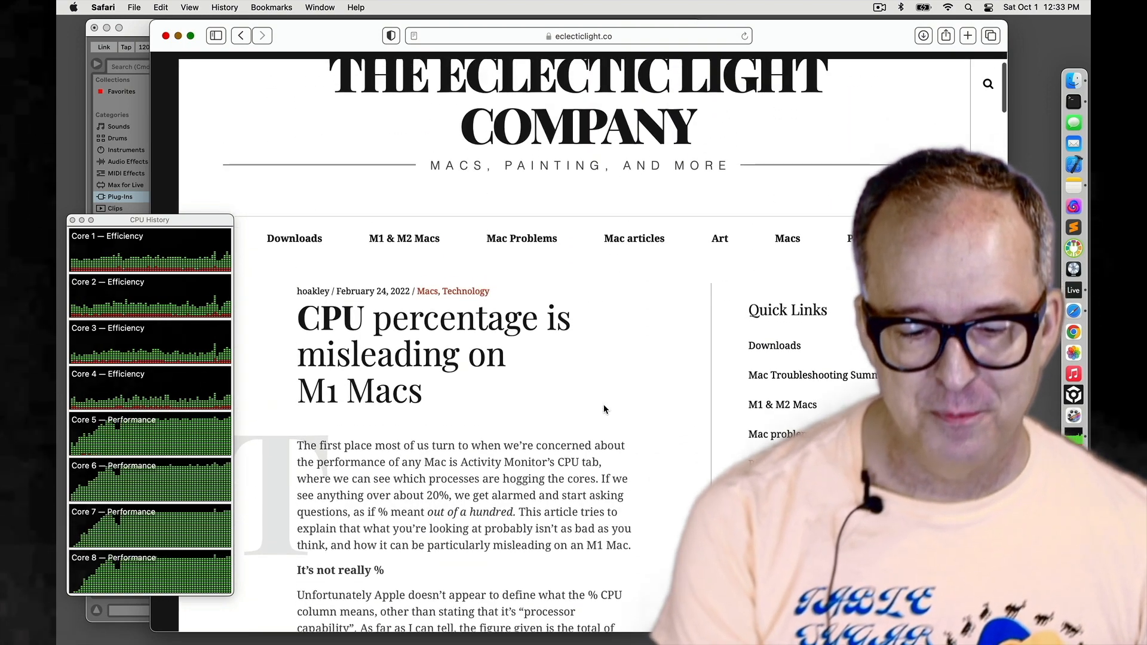
scroll("down", 3)
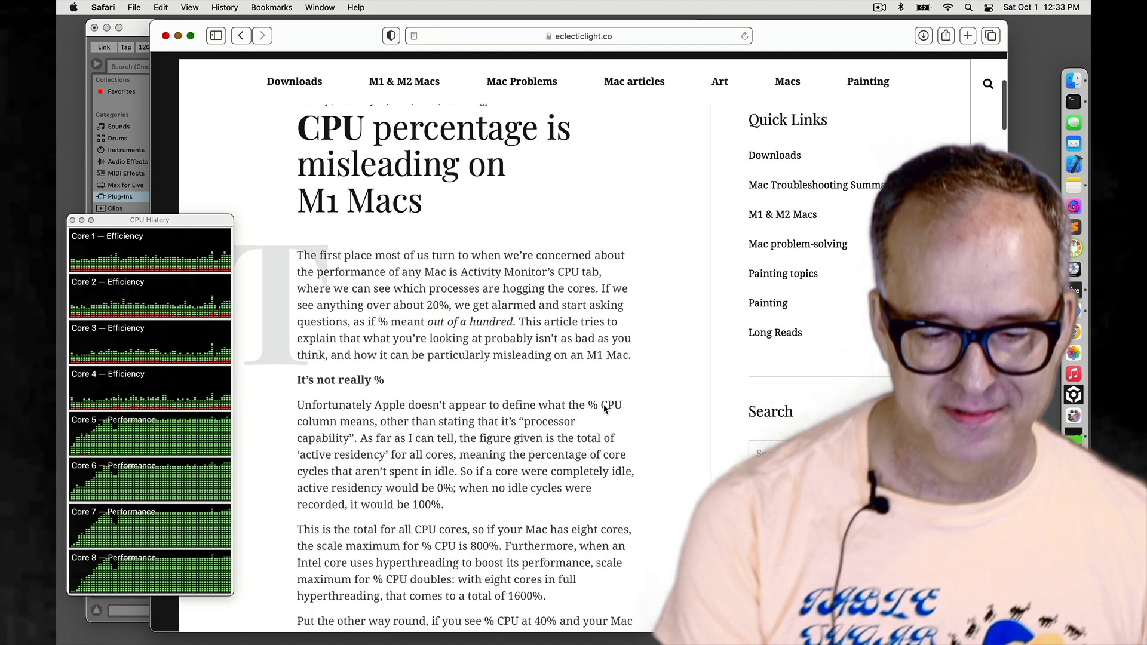
scroll("up", 3)
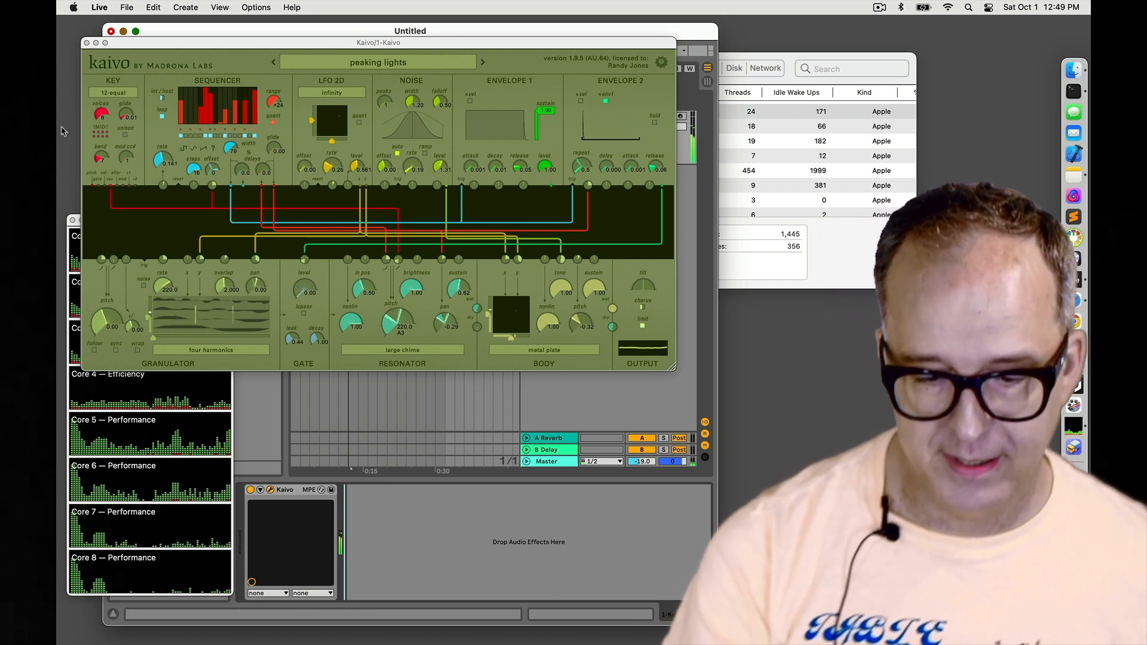
- Close the Kaivo plugin window and select the single '1 Kaivo' track
left_click(111, 41)
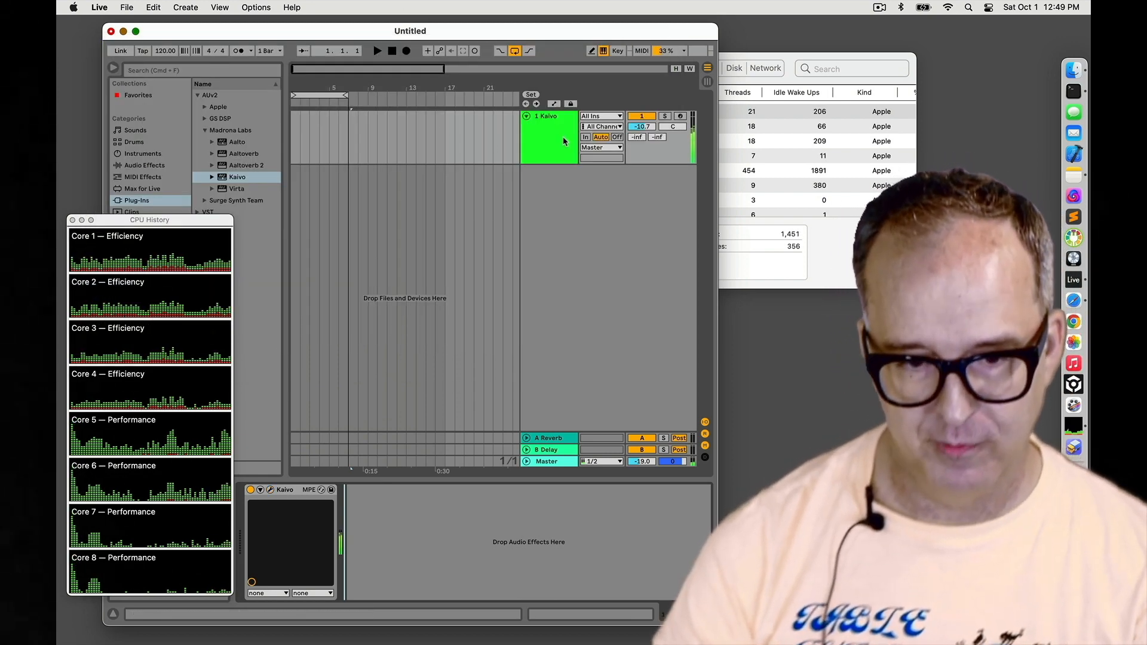
left_click(551, 139)
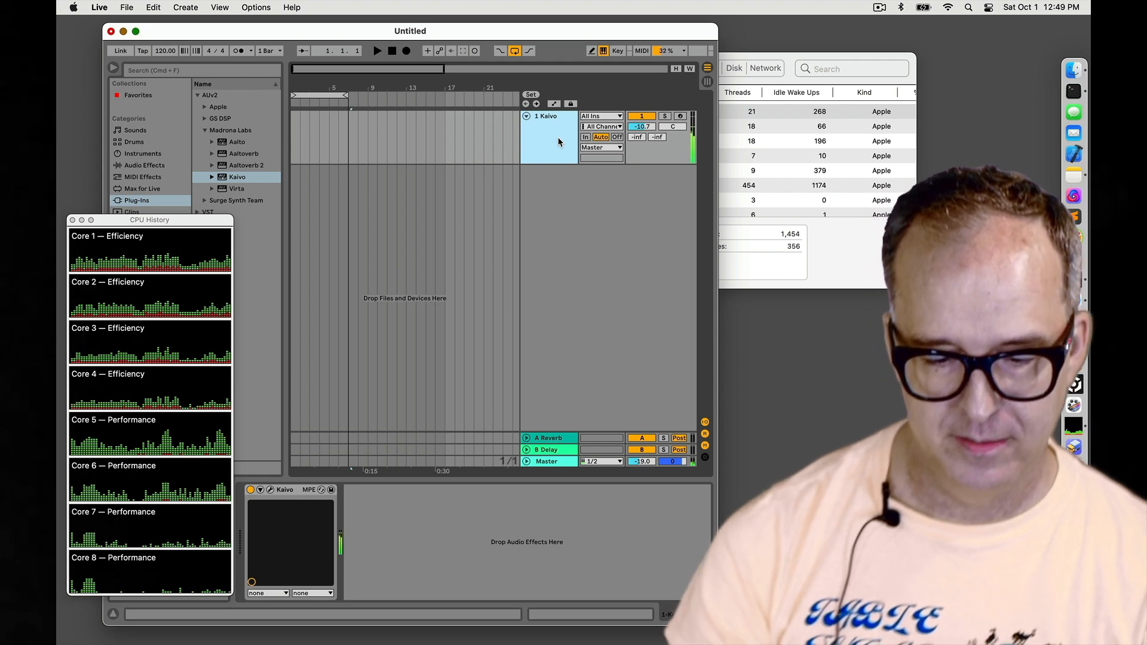